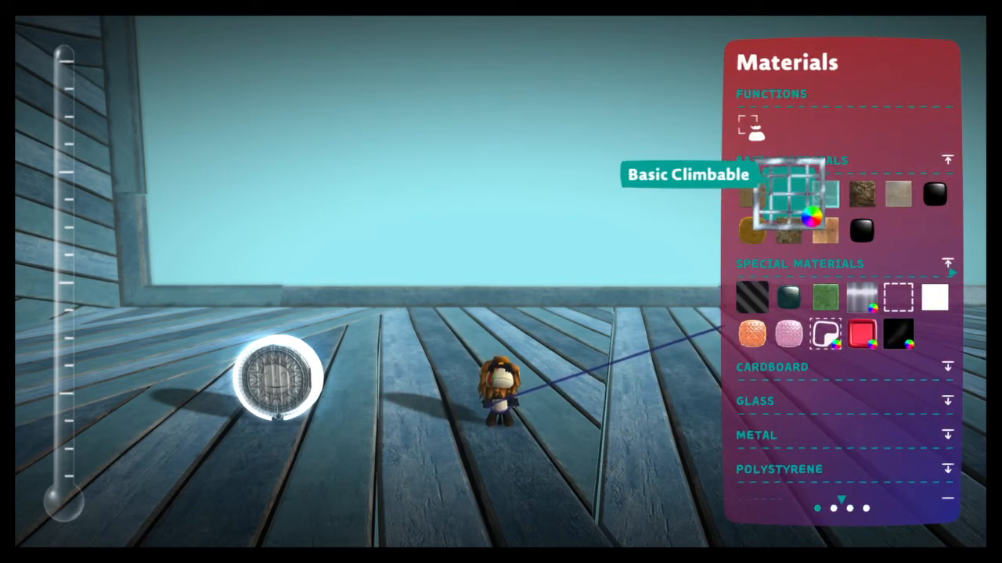
mouse_move(748, 126)
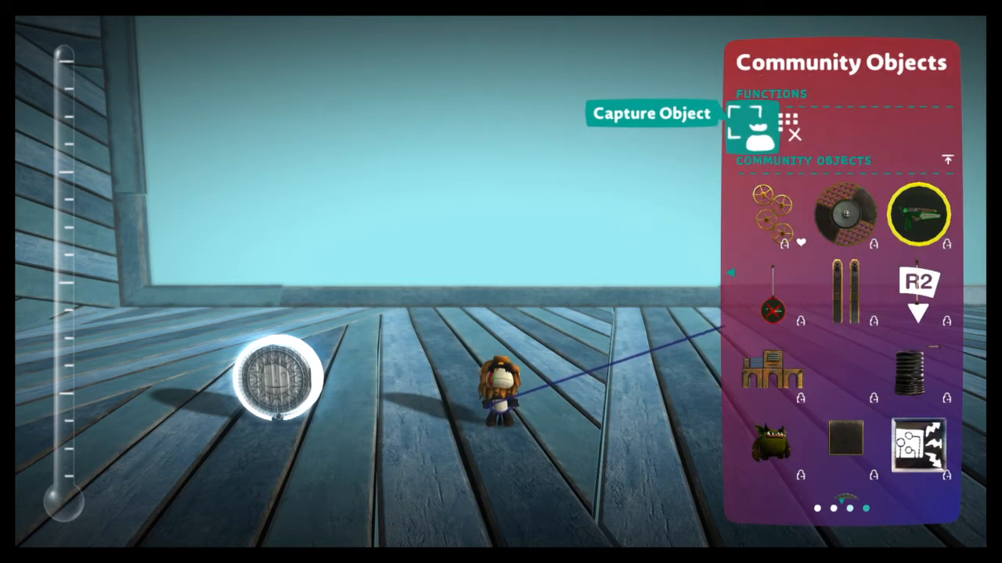
Step: Move from the Materials page to the hearted Community Objects page in the goodies bag
click(775, 216)
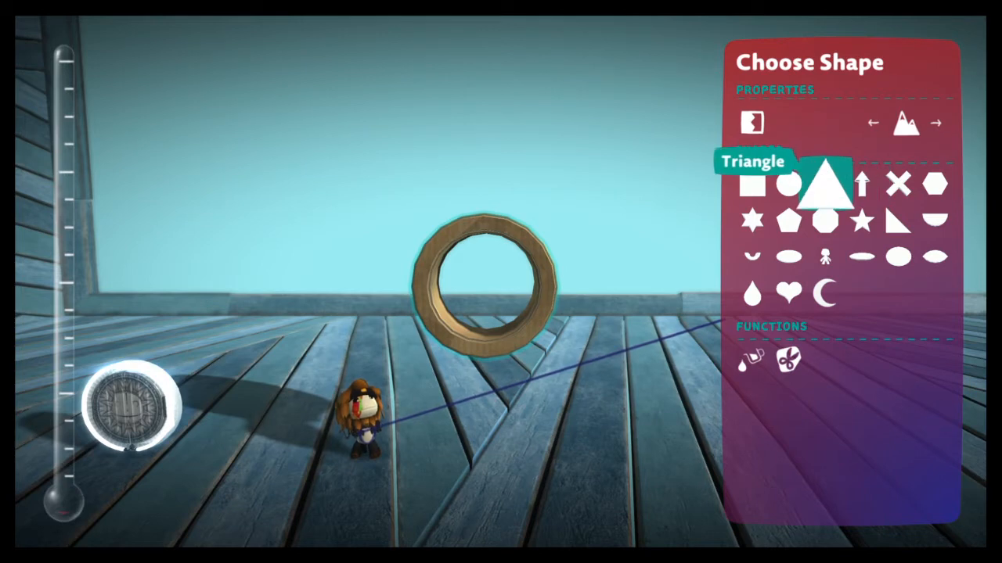
Step: Stamp cardboard ring shapes into the wooden level from the Choose Shape page
click(789, 184)
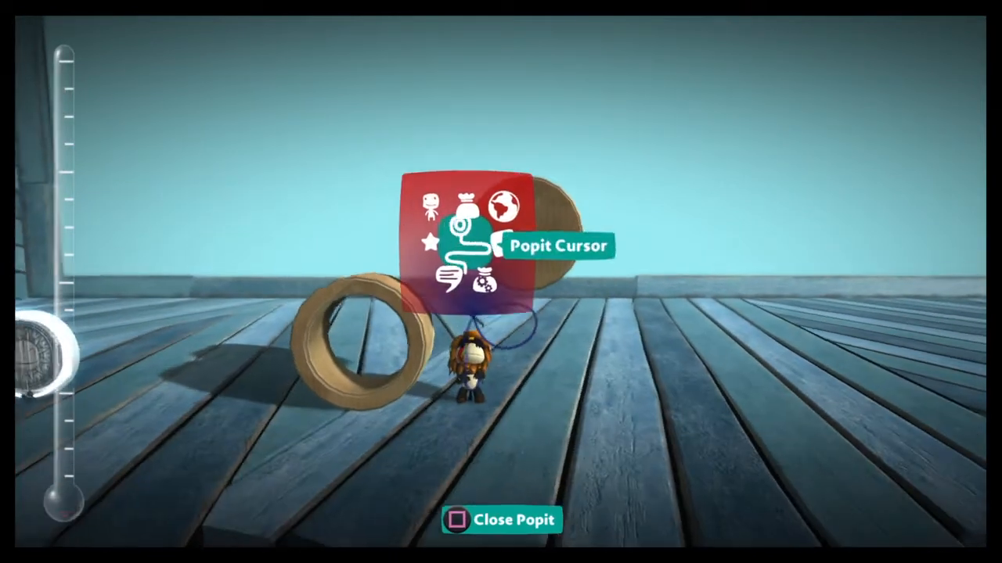
click(501, 520)
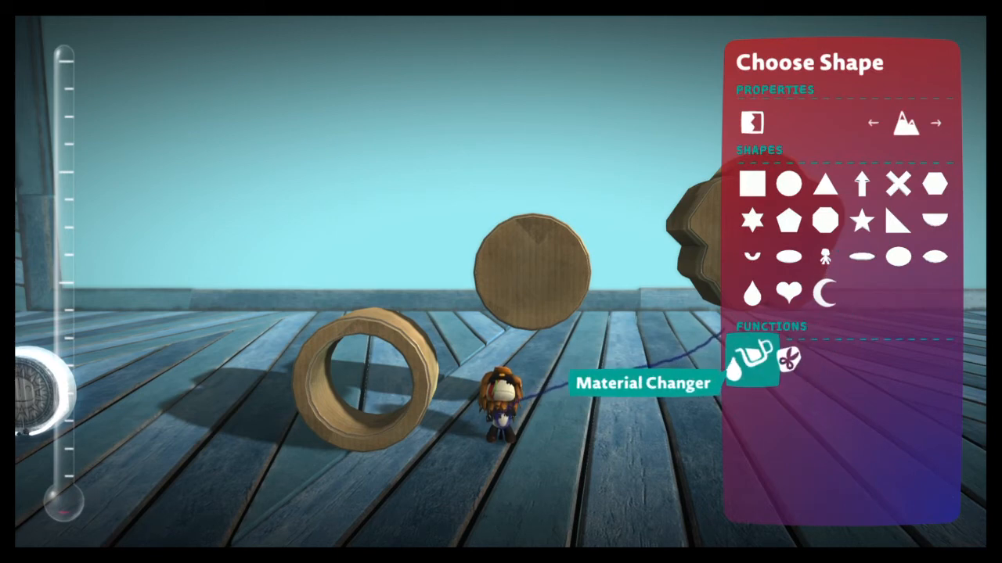
Step: Stamp a round cardboard disc above the ring using the circle shape
click(748, 357)
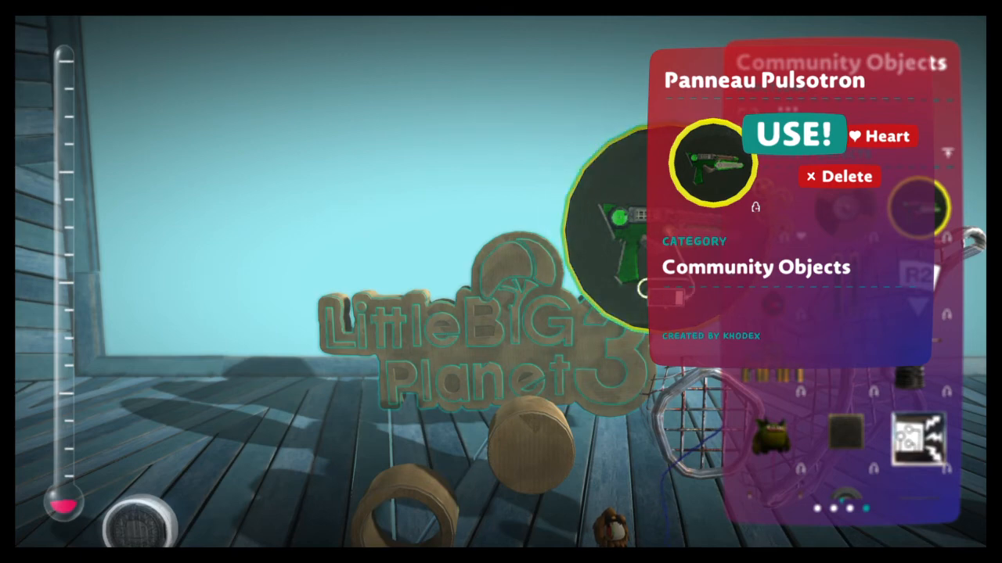
Step: Highlight Panneau Pulsotron on the Community Objects page to show its details
key(circle)
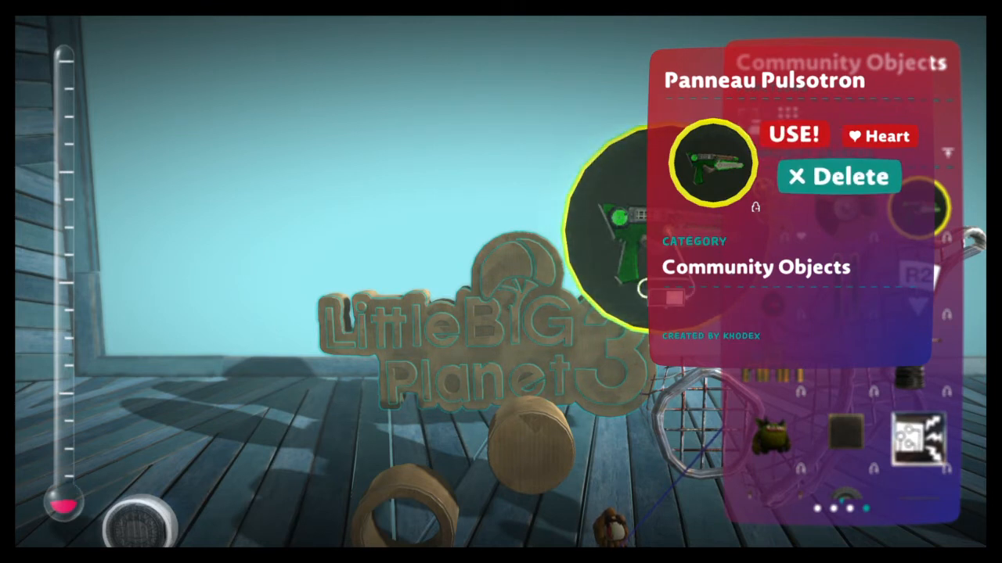
click(839, 175)
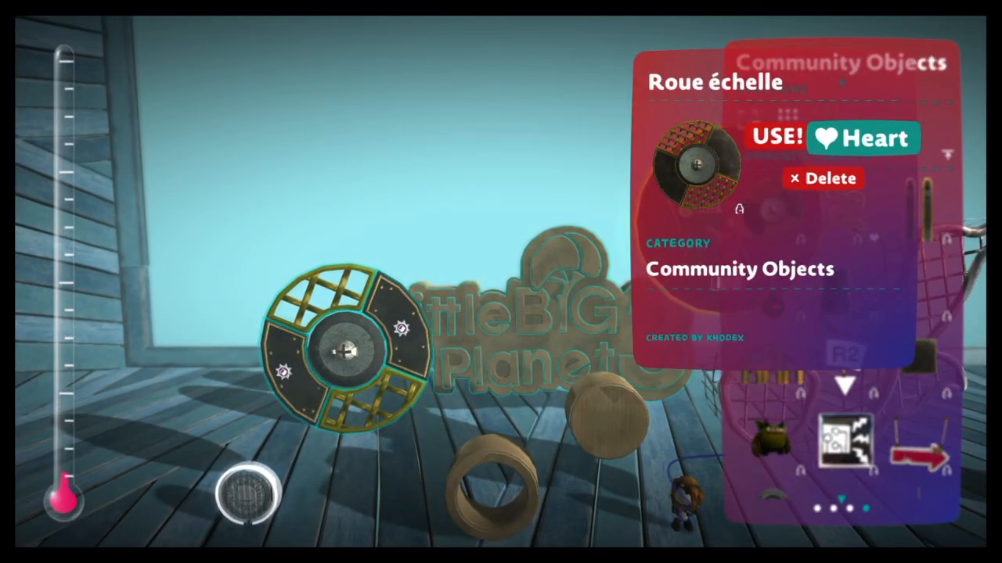
Step: Grab the hearted Roue échelle wheel into the level with USE!
click(861, 138)
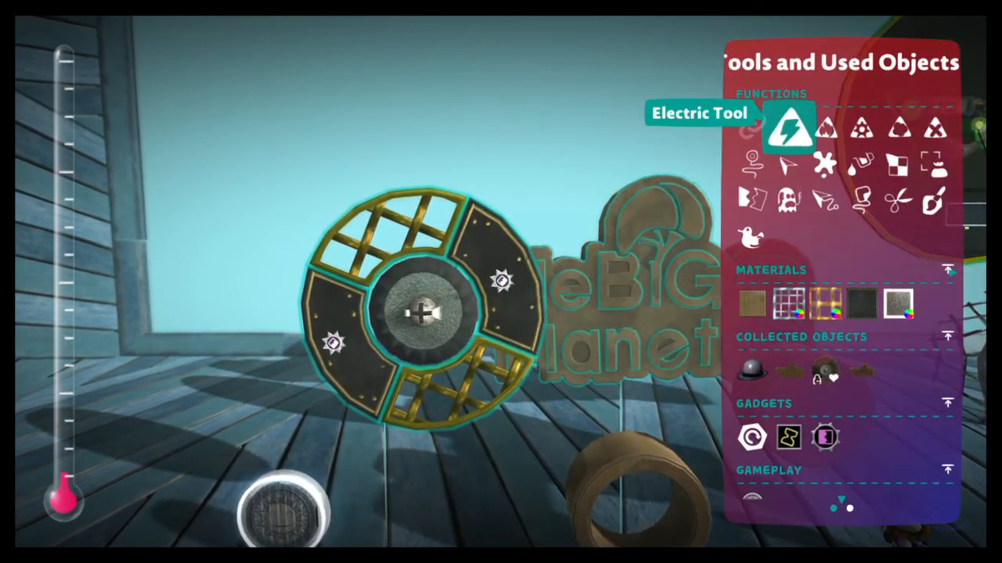
Step: Page back to Tools and Used Objects while still holding the ladder wheel
click(749, 160)
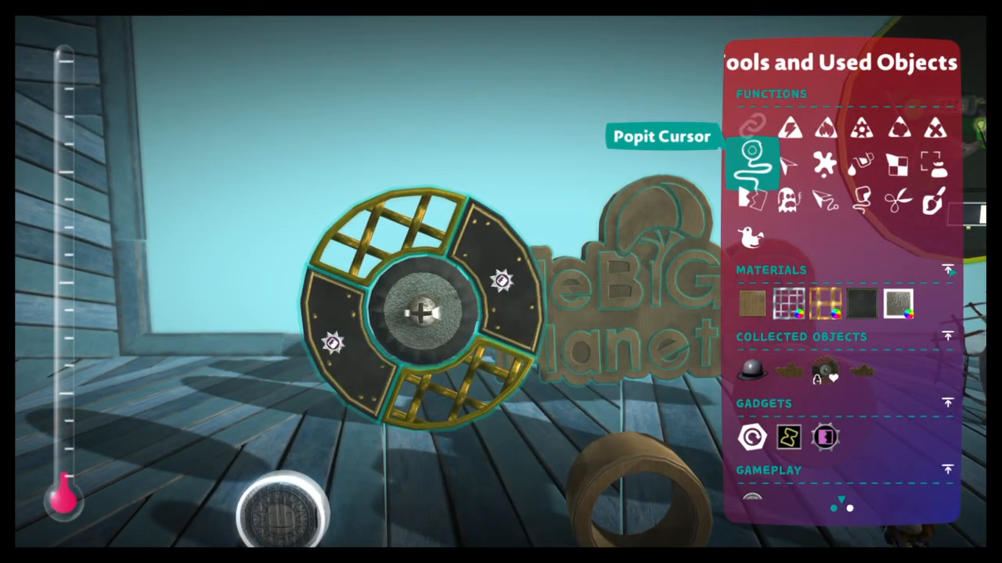
mouse_move(789, 197)
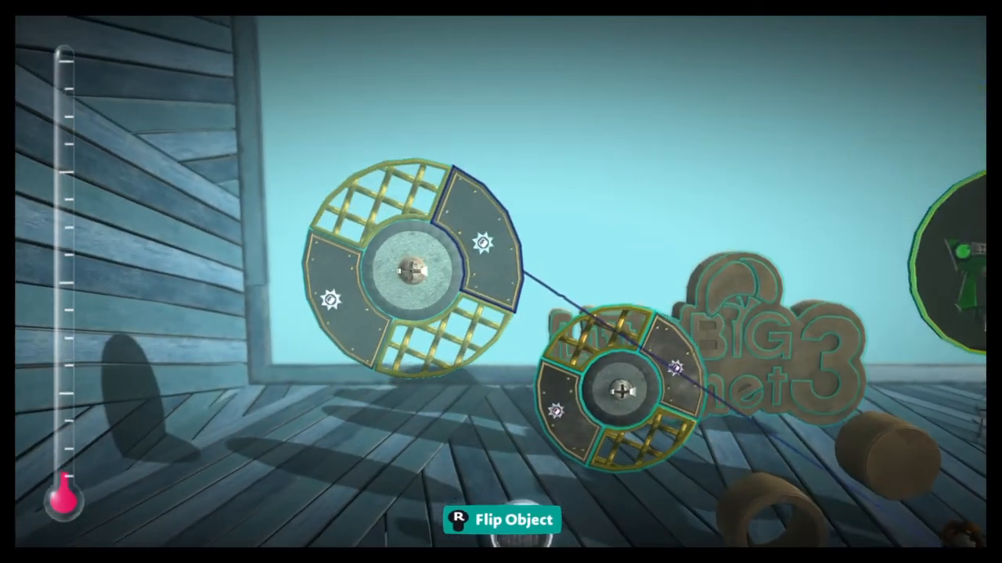
Step: Stamp another copy of the Roue échelle wheel beside the logo
key(r)
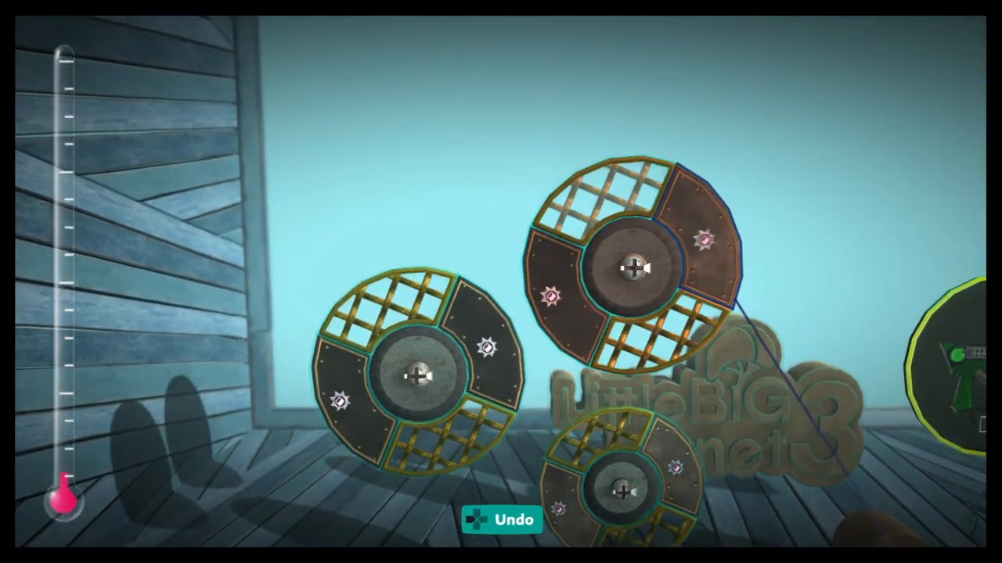